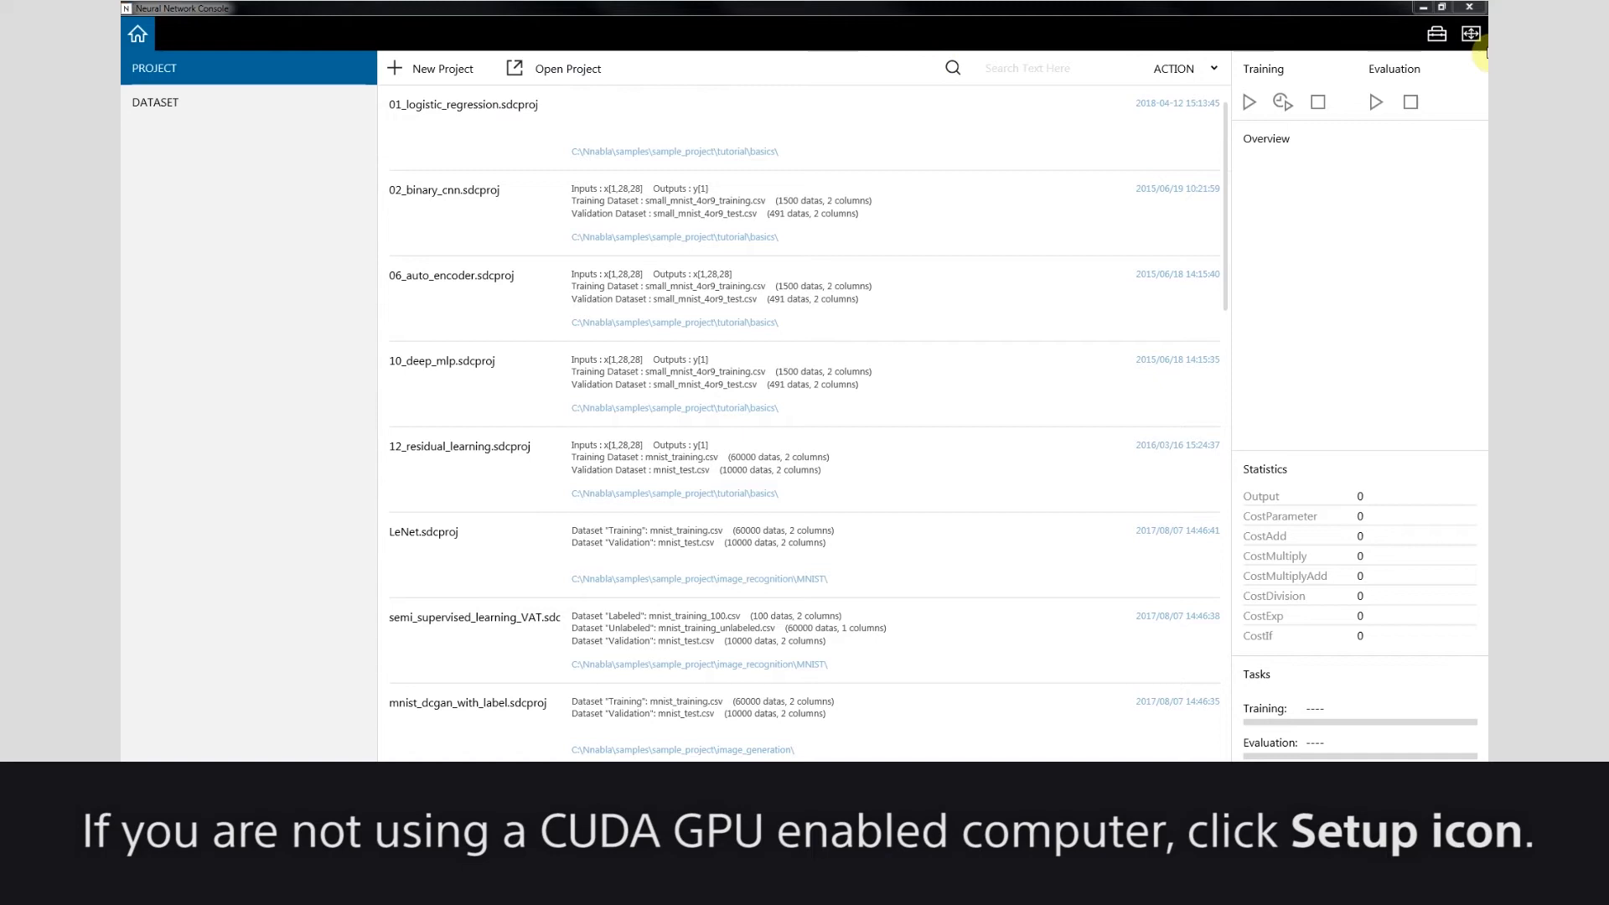
- Open Setup and show the ENGINE settings, currently set to GPU
click(1437, 34)
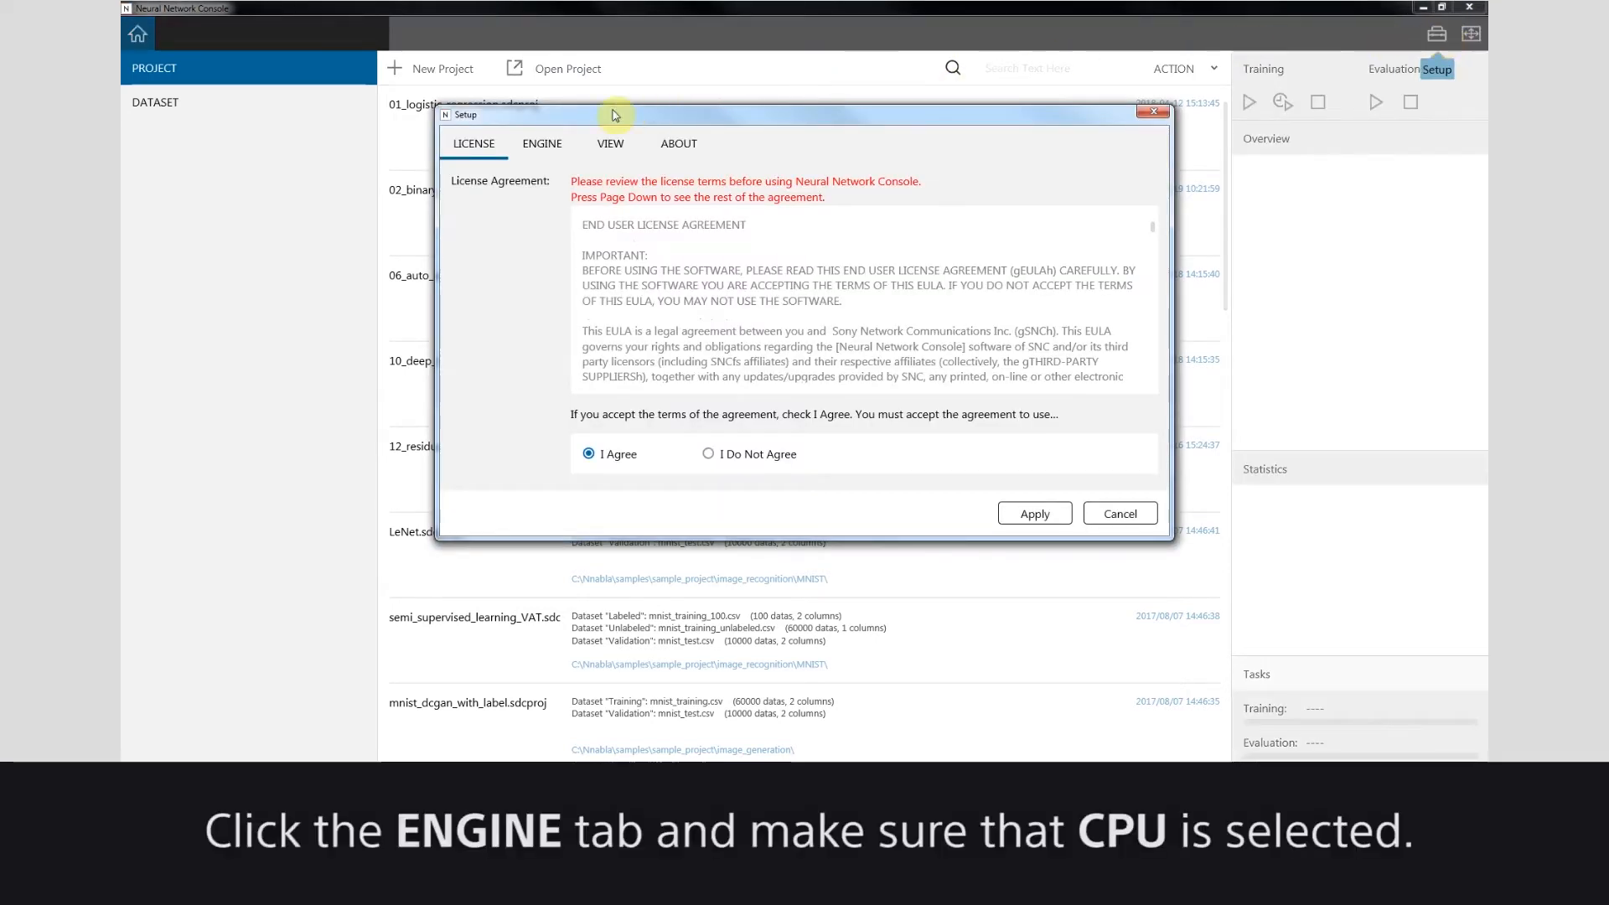
click(542, 143)
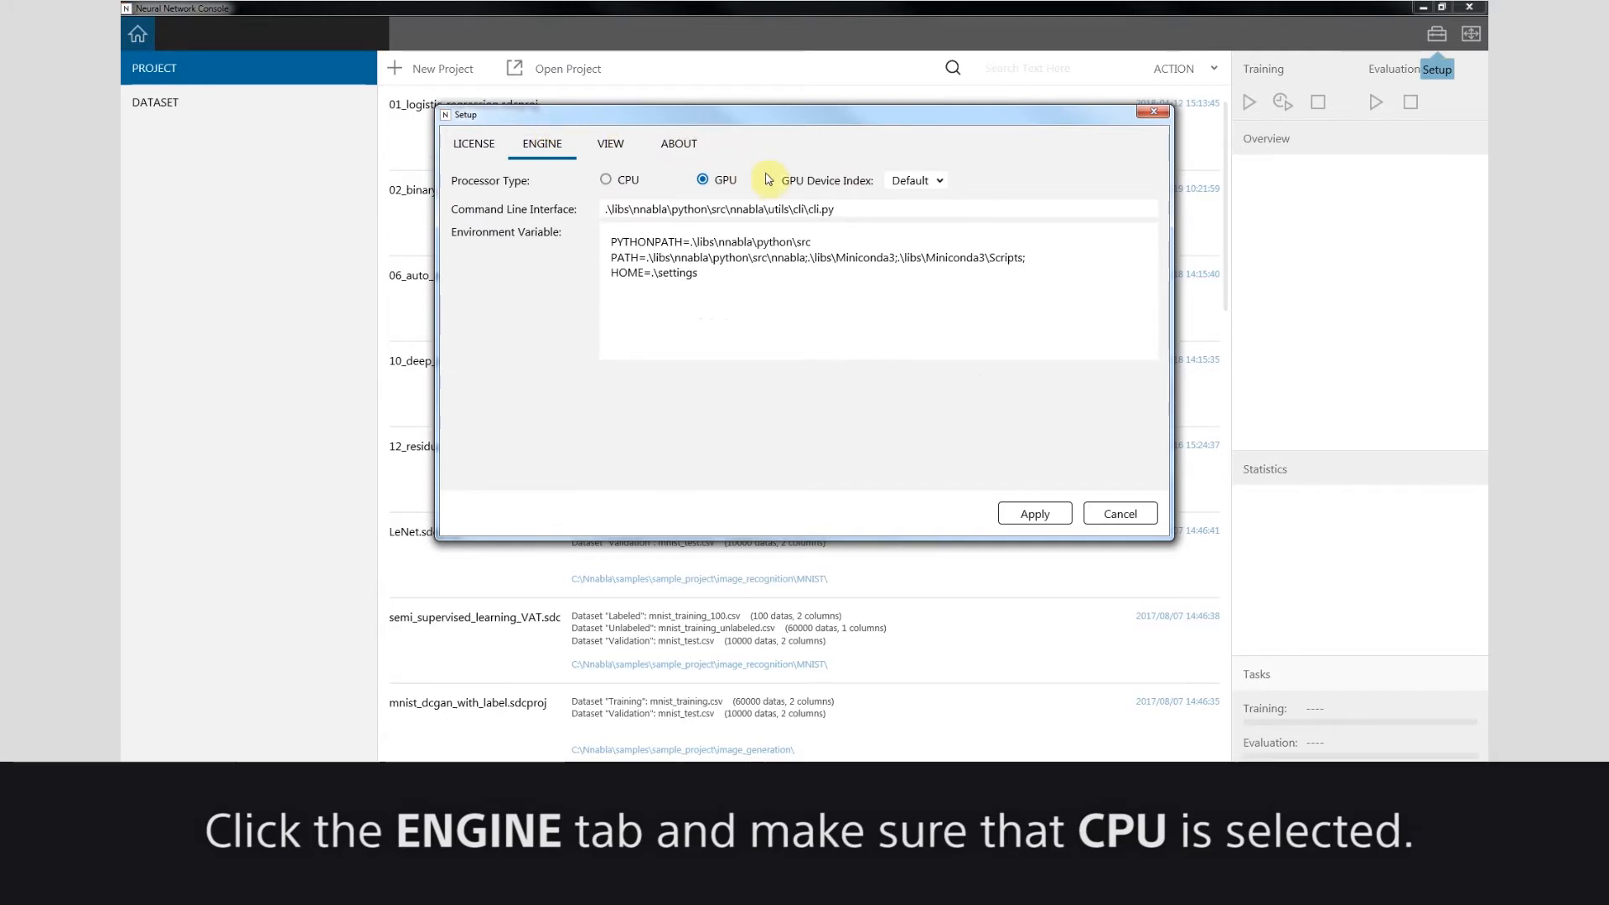
- Set the processor to CPU, add HTTP_PROXY and HTTPS_PROXY variables, and apply
click(606, 179)
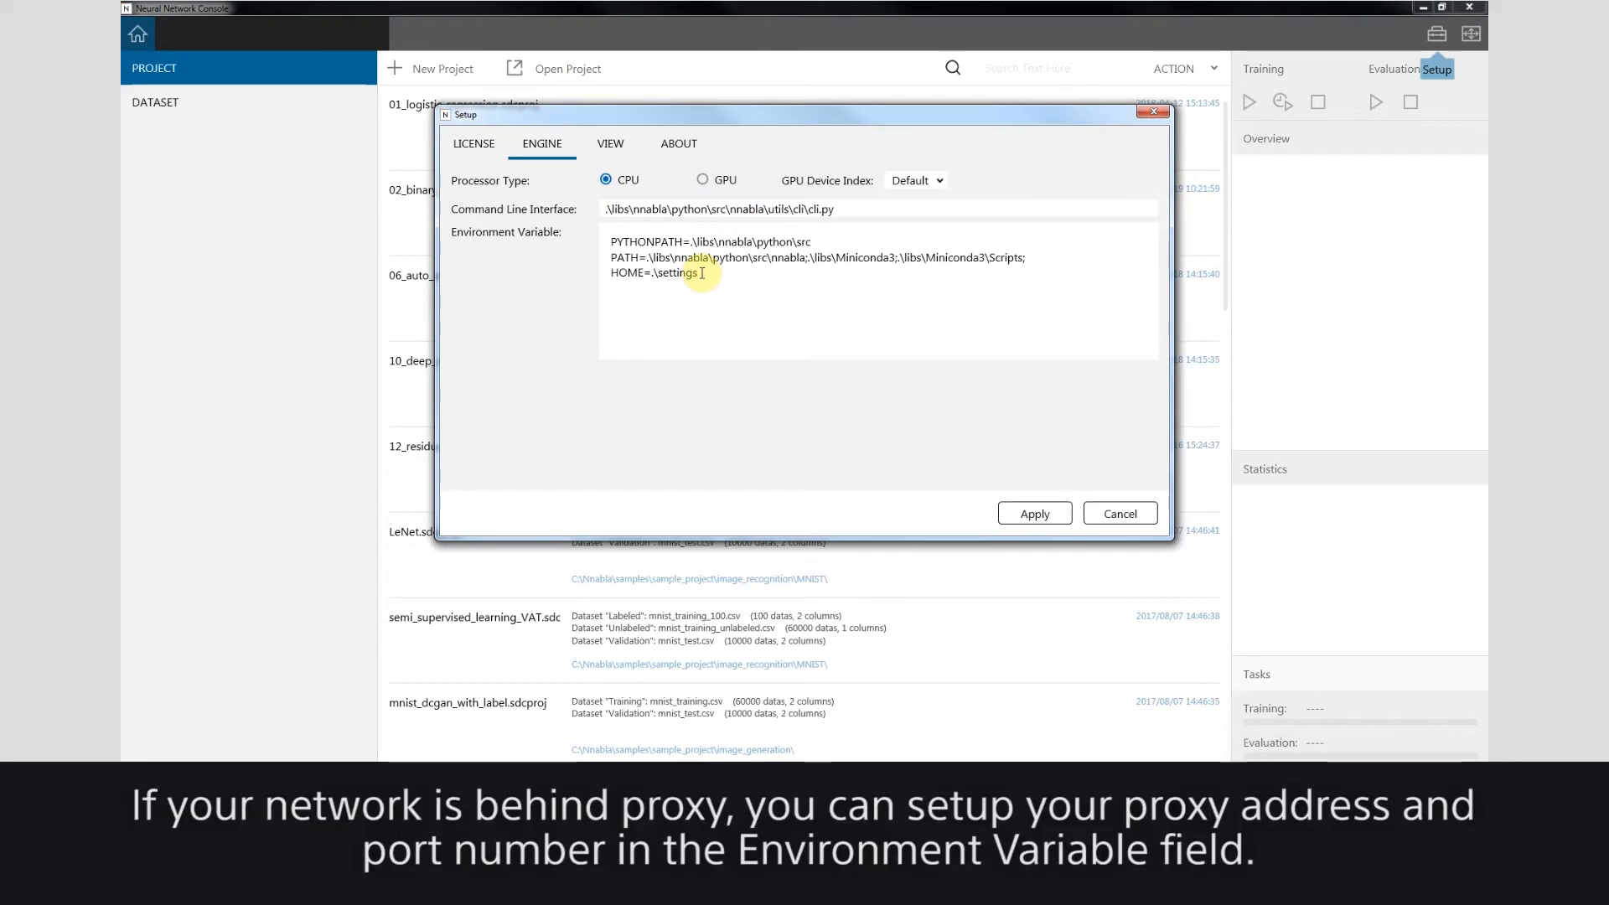
text(HTP)
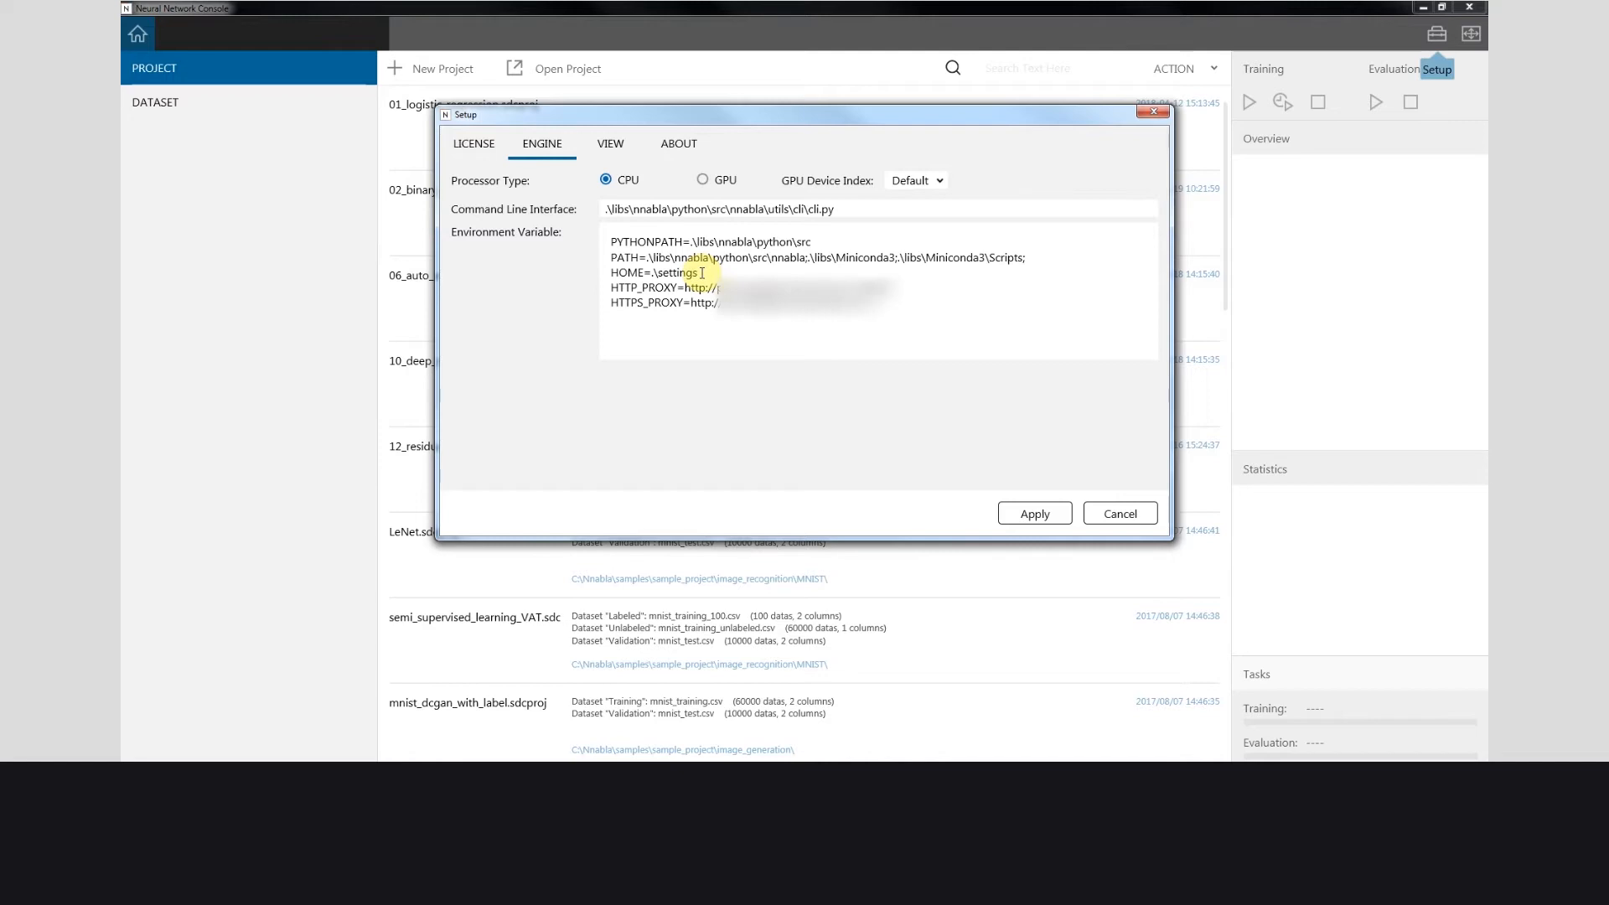
click(1033, 513)
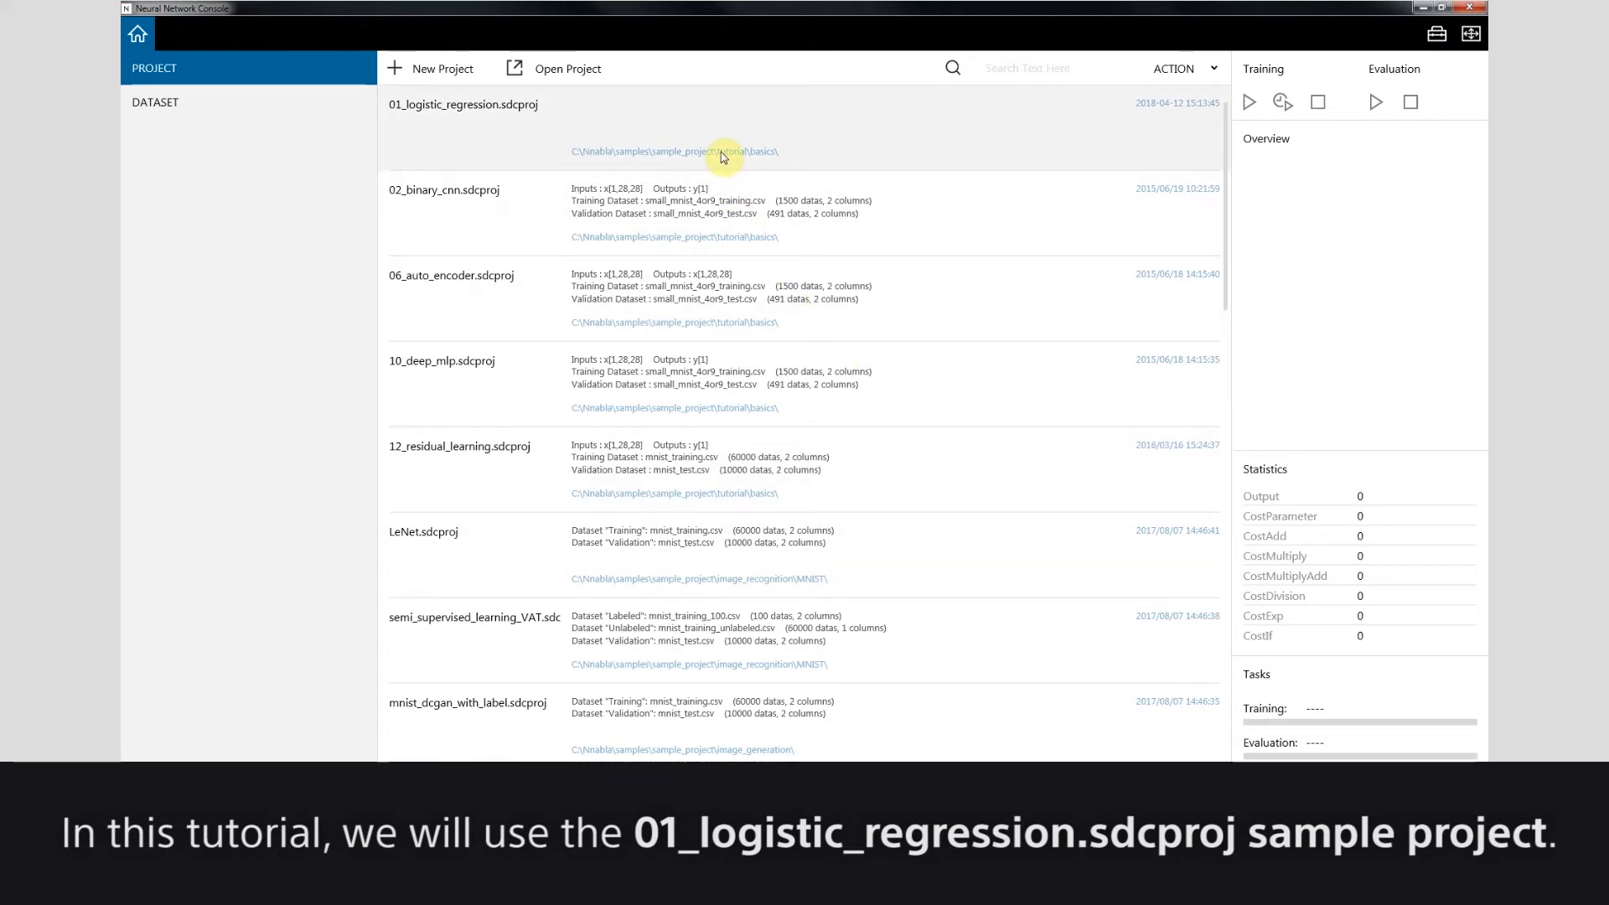
- Open 01_logistic_regression.sdcproj and confirm downloading the MNIST sample data
double_click(462, 104)
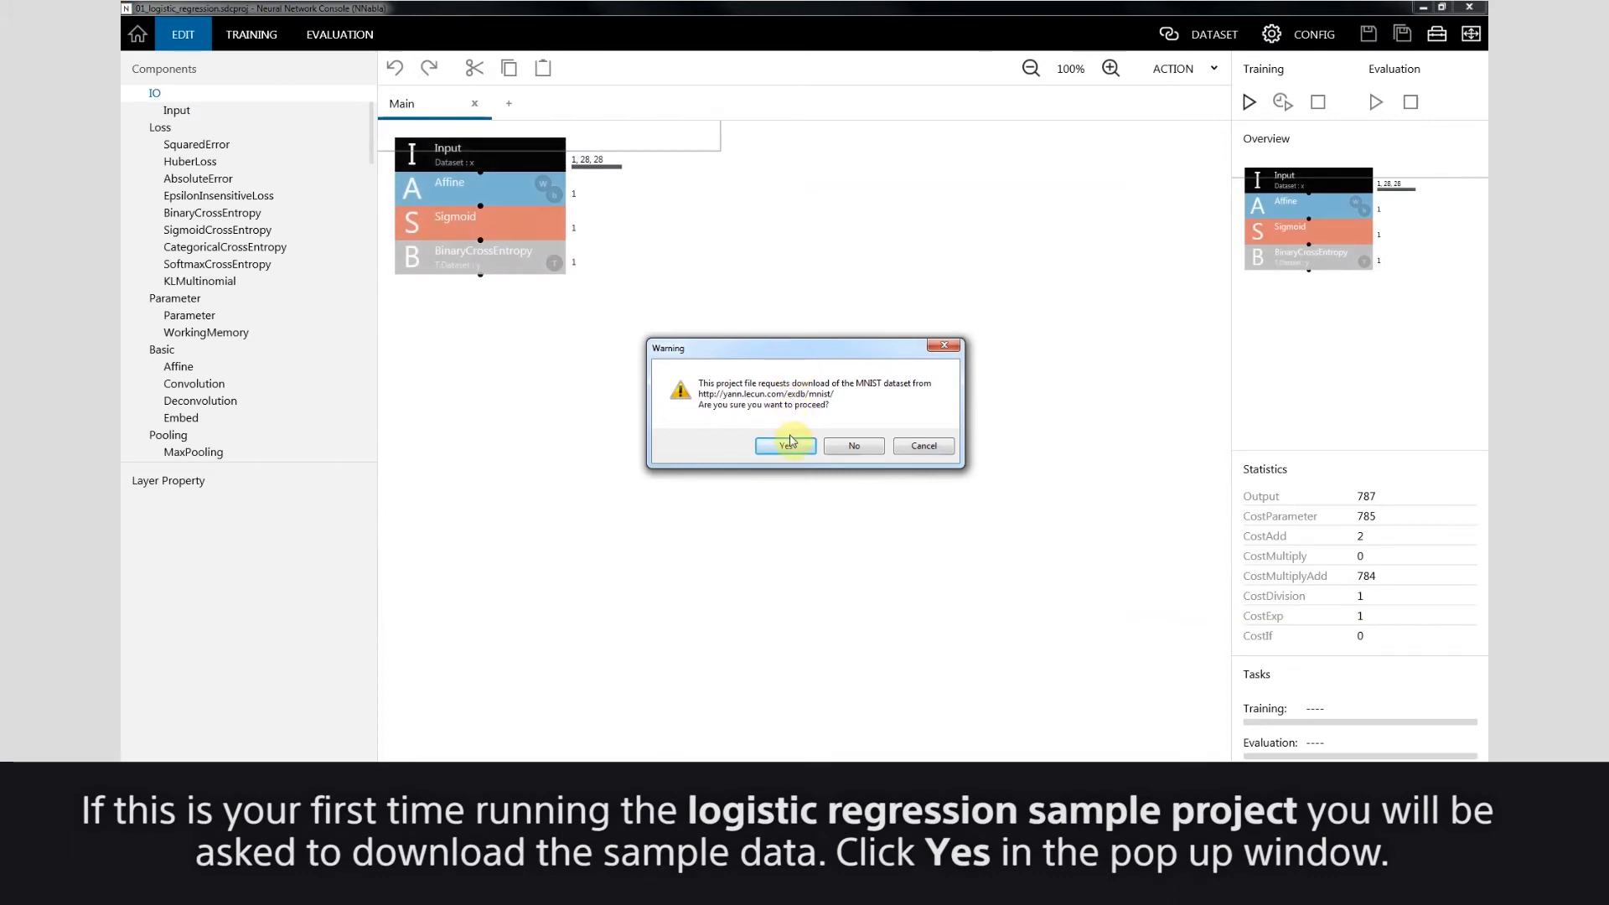
click(785, 445)
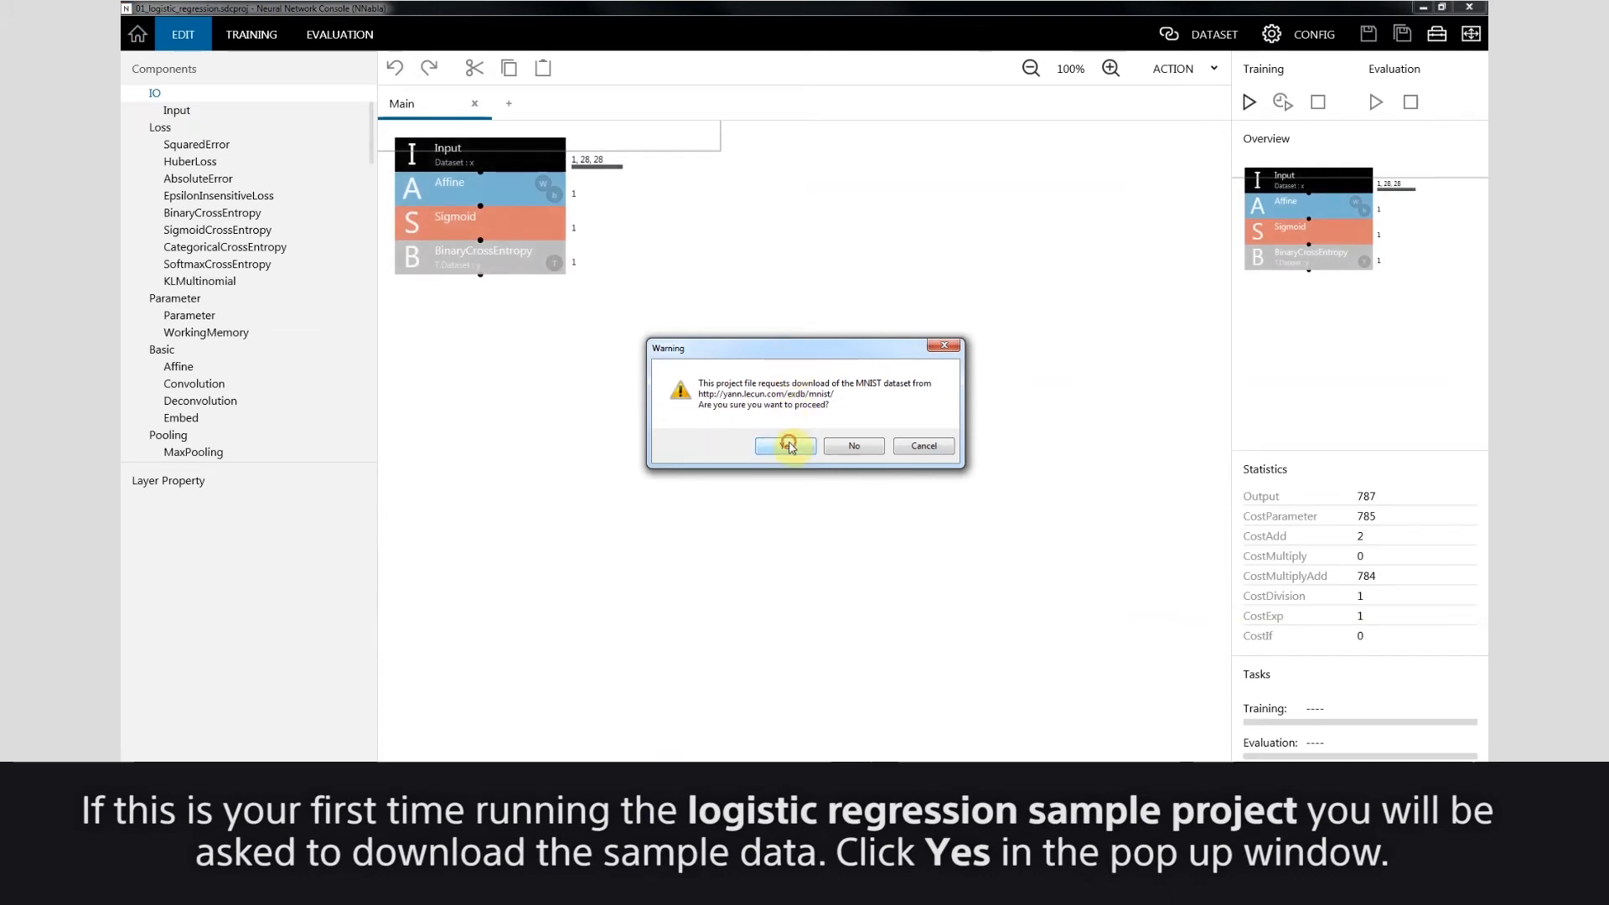
click(785, 445)
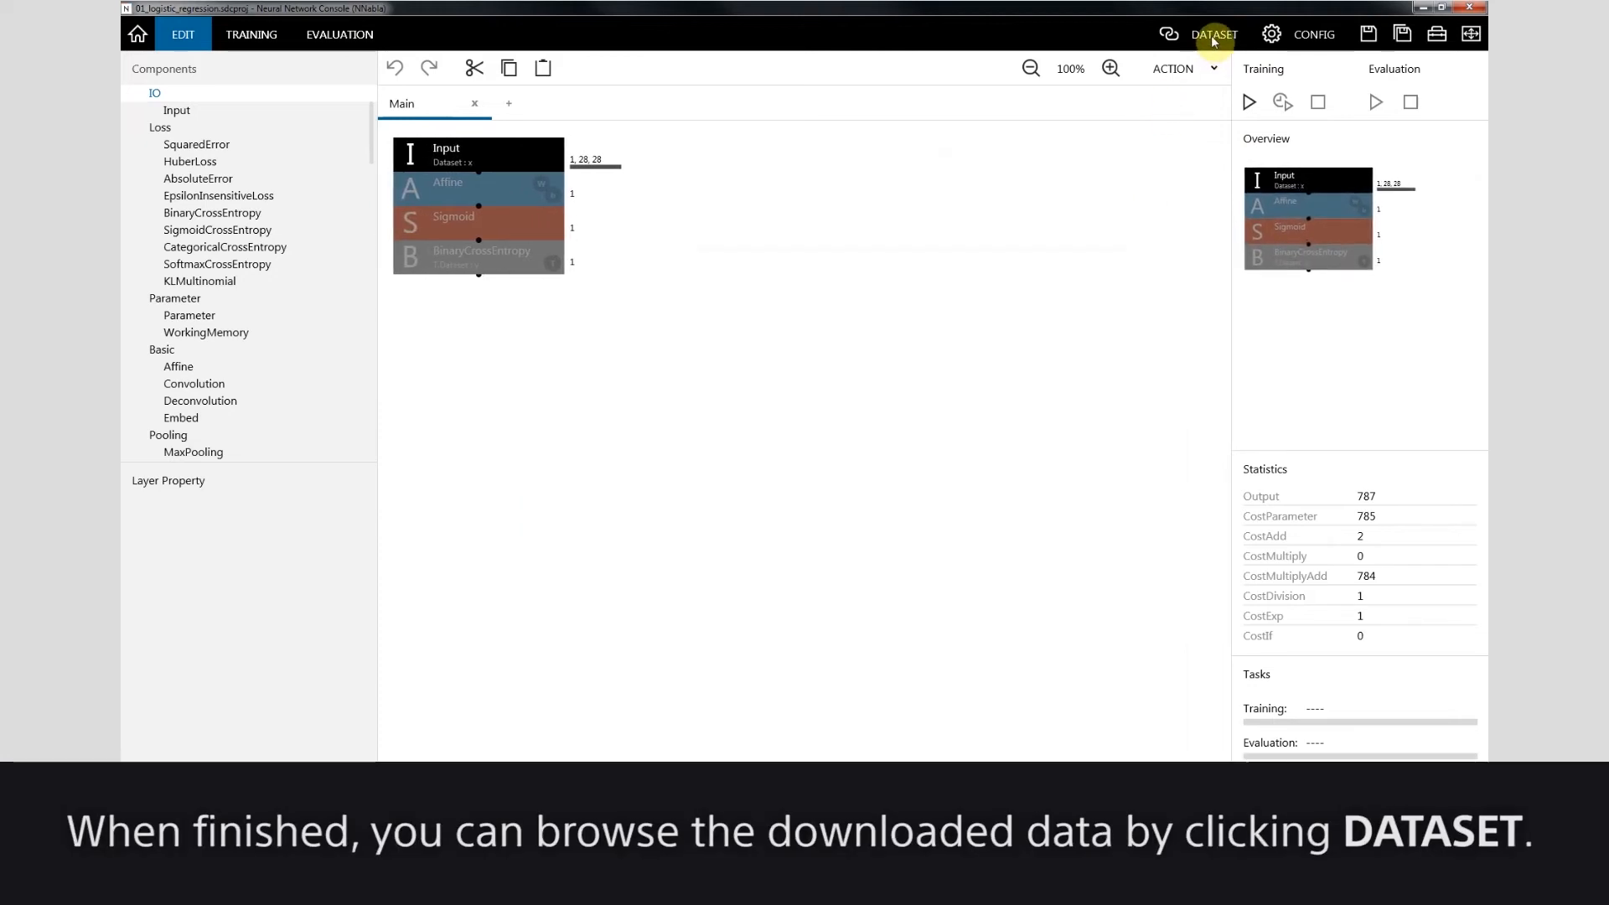
- Browse the Training and Validation 4-or-9 digit image datasets
click(1212, 33)
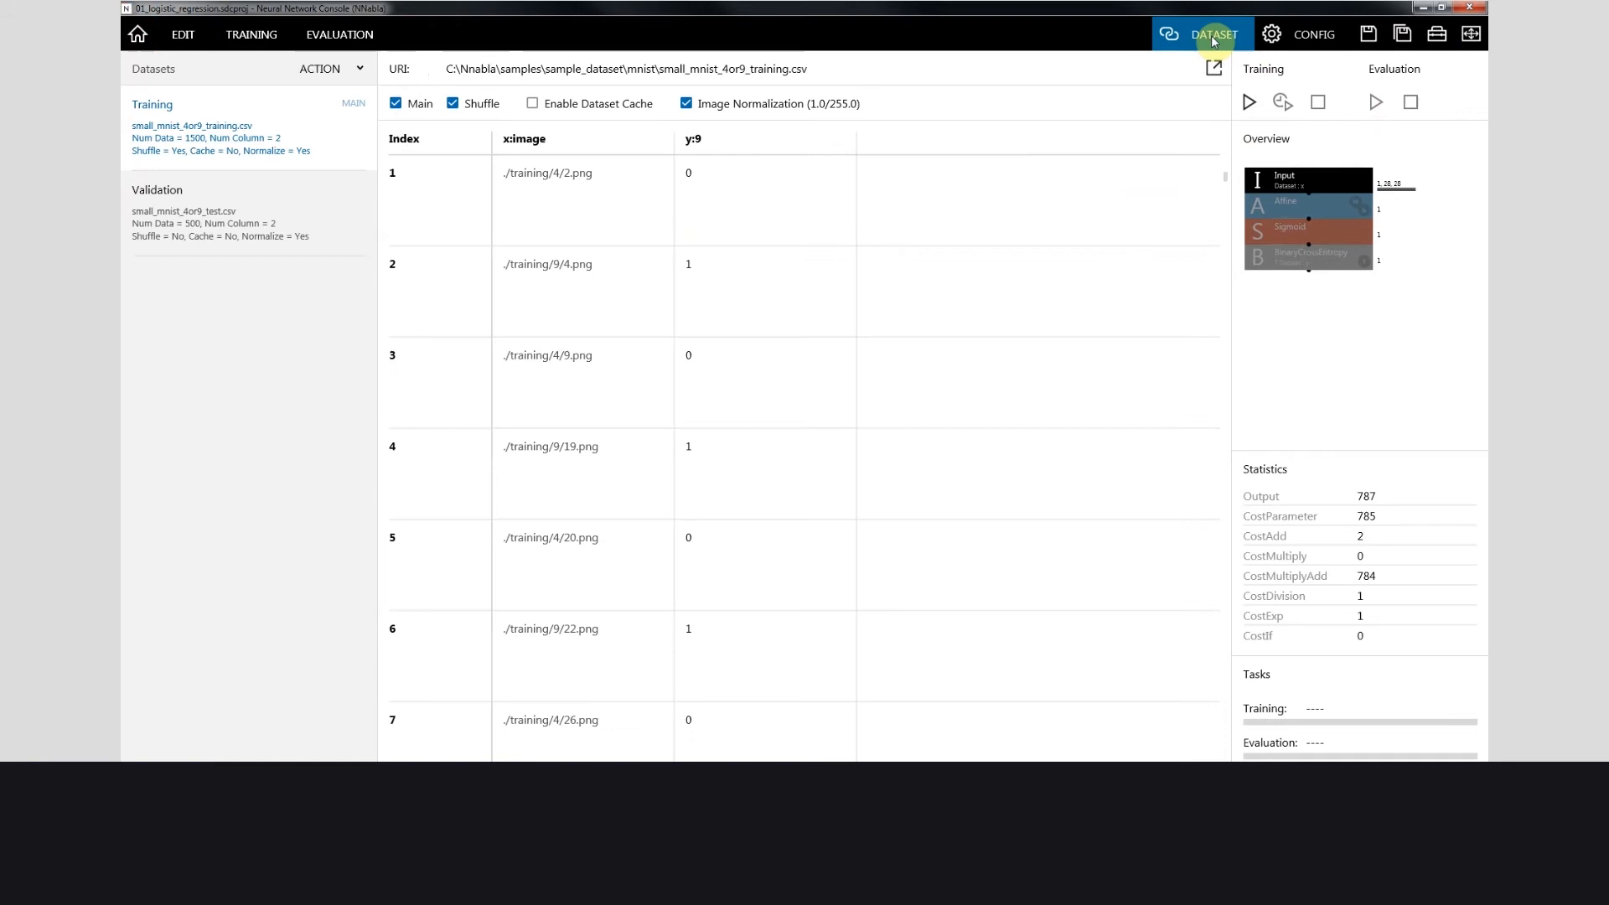
click(1213, 33)
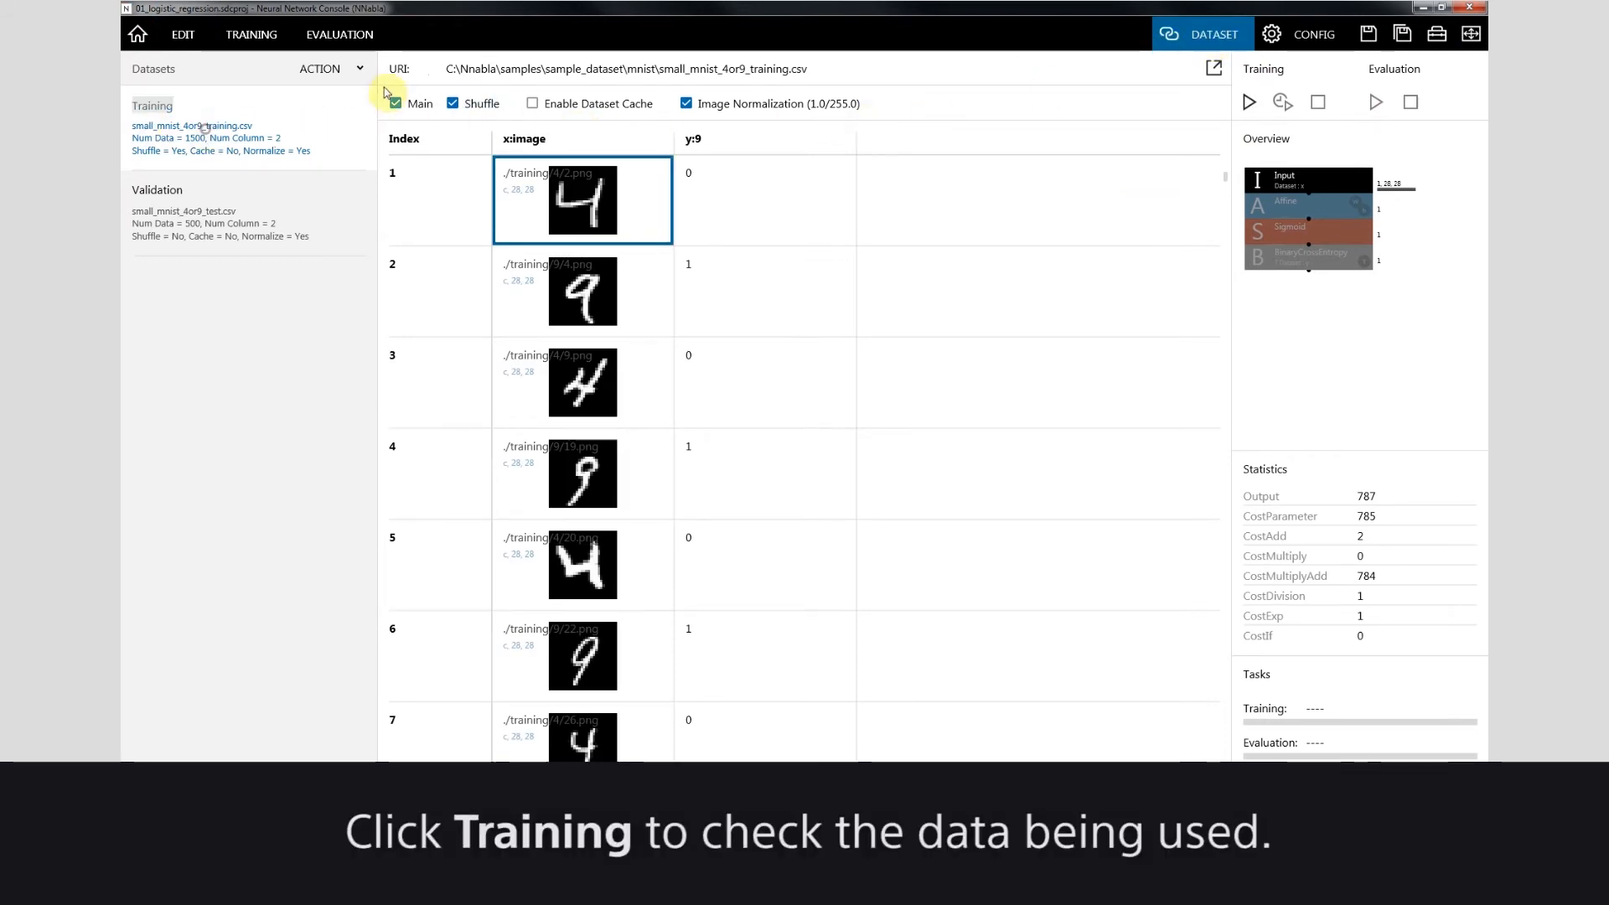
scroll(down, 3)
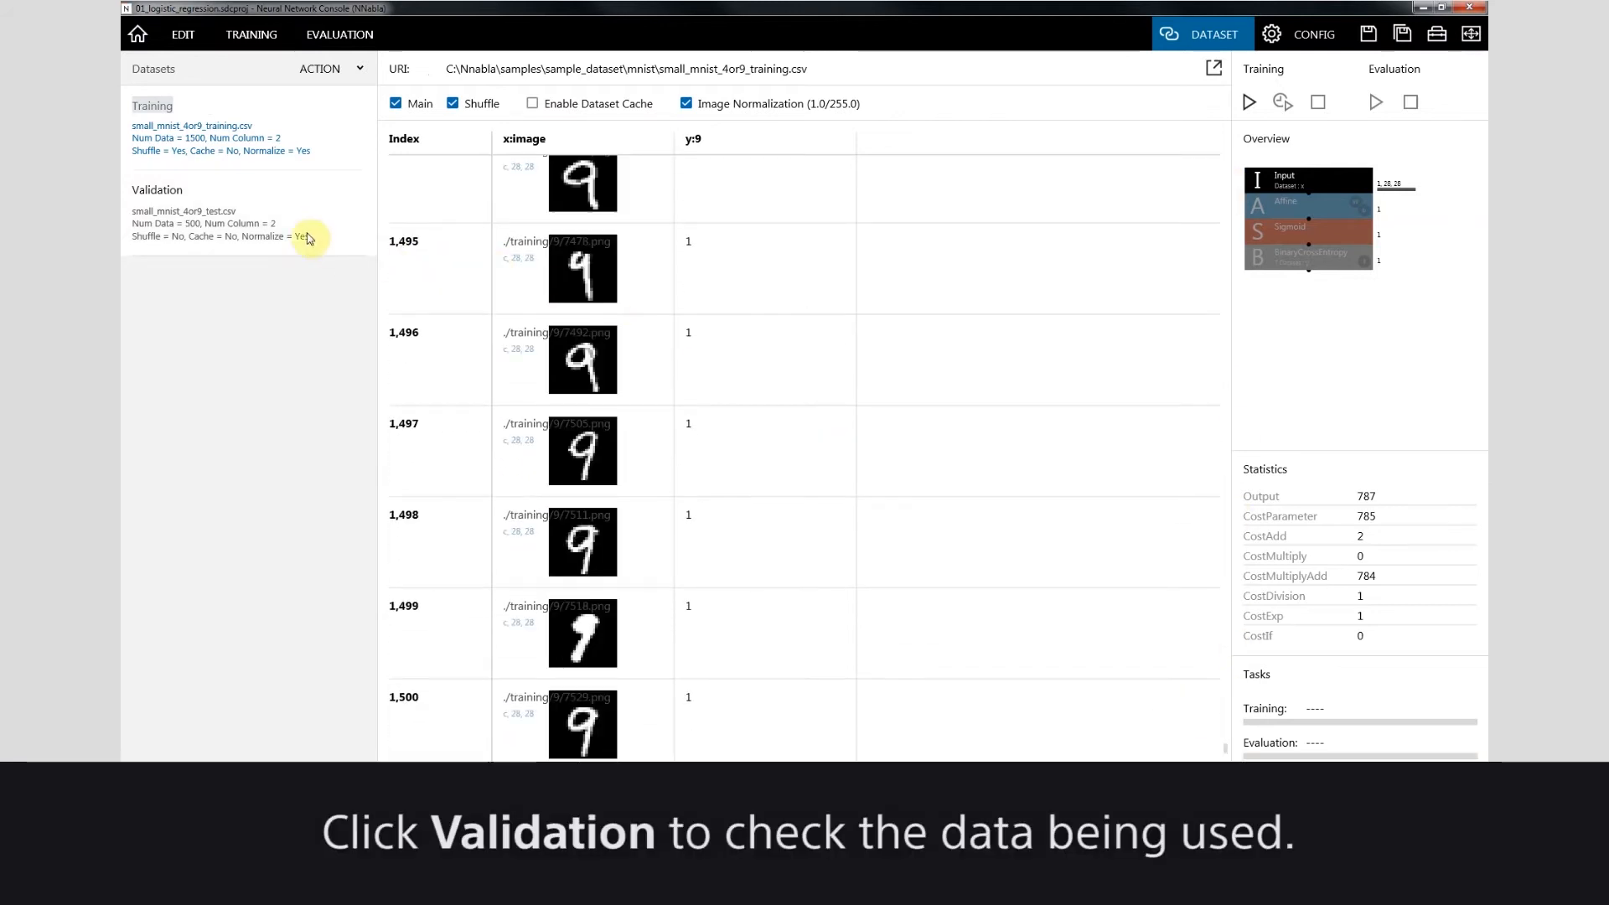
click(156, 191)
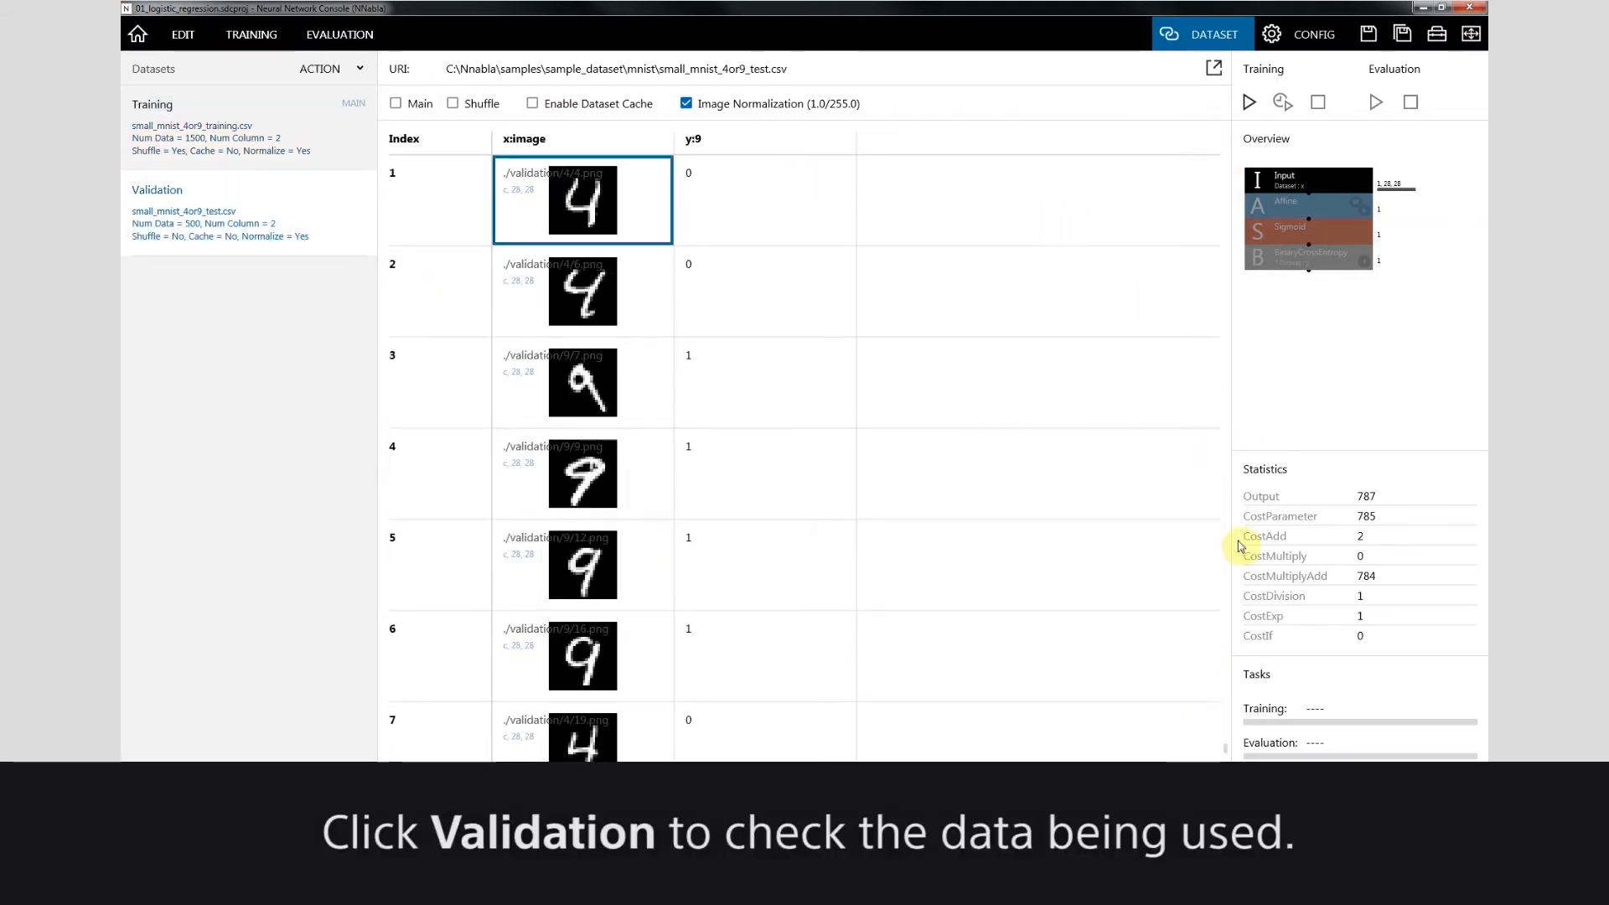
scroll(down, 3)
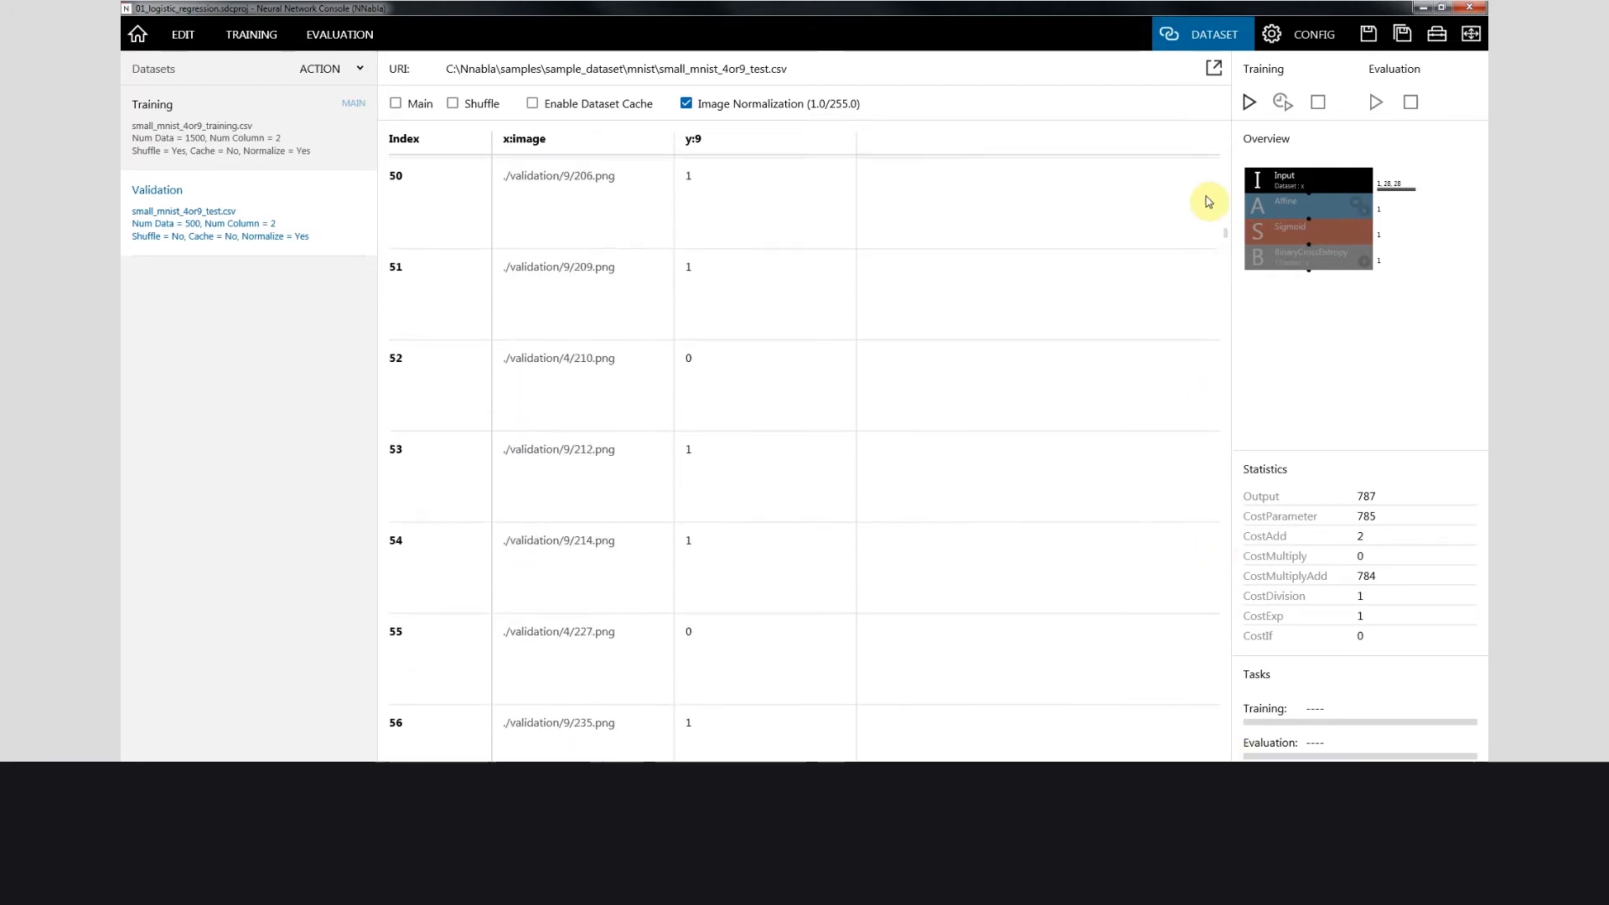
click(1249, 101)
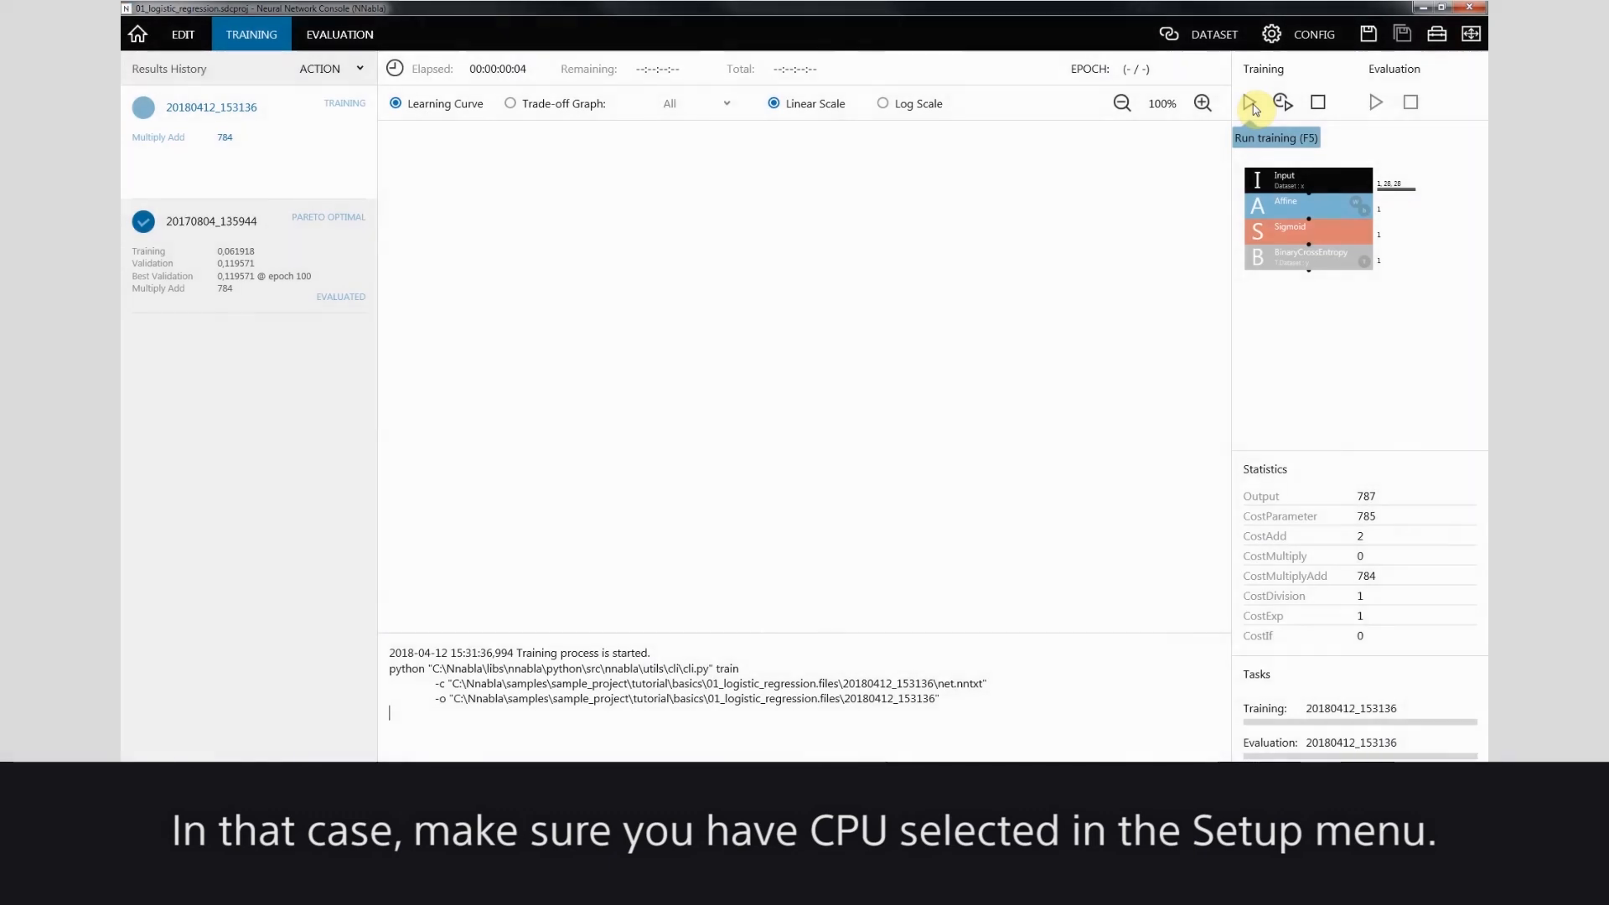
- Train for 100 epochs to about 0.12 validation error, then show EVALUATION
click(1250, 101)
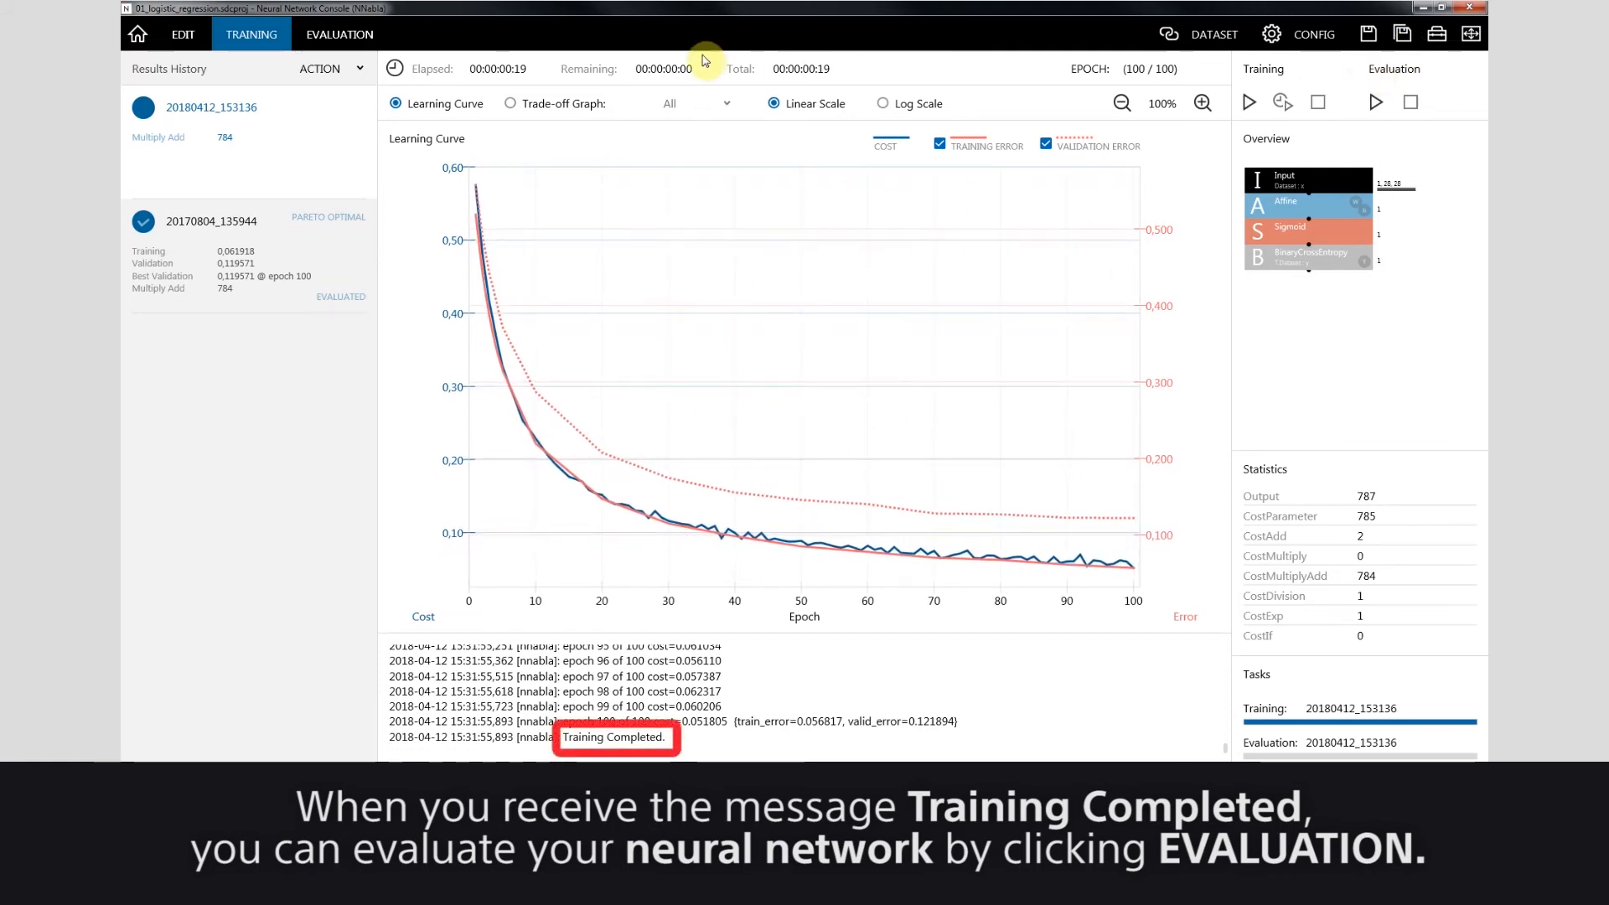
click(339, 33)
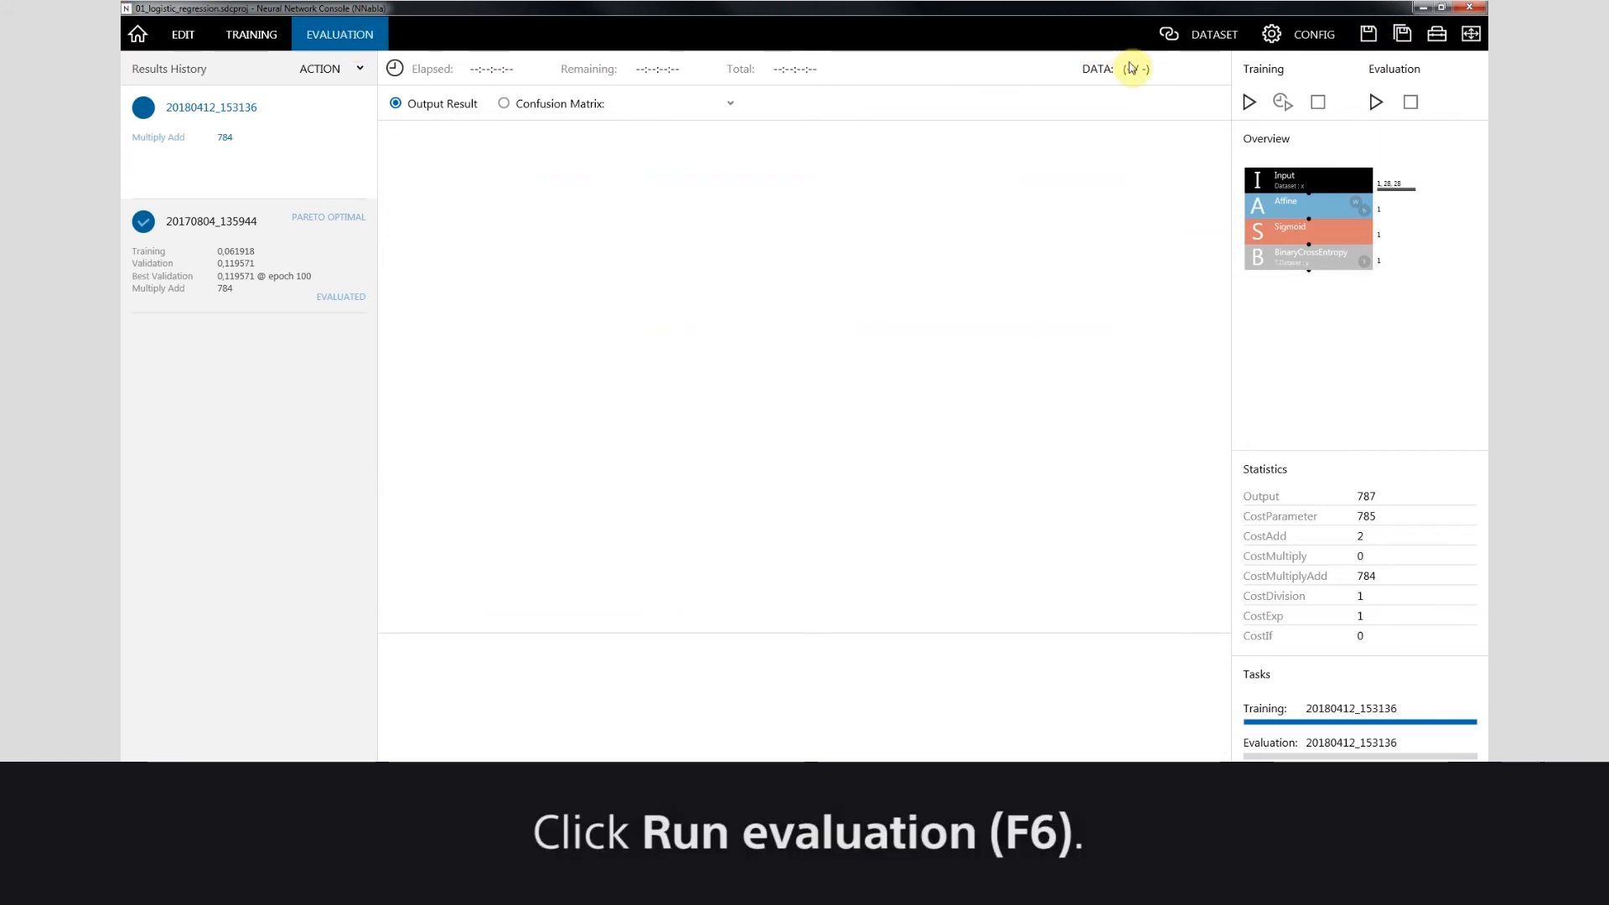
- Evaluate the 500 validation images and show the Output Result table of predicted probabilities
click(1376, 101)
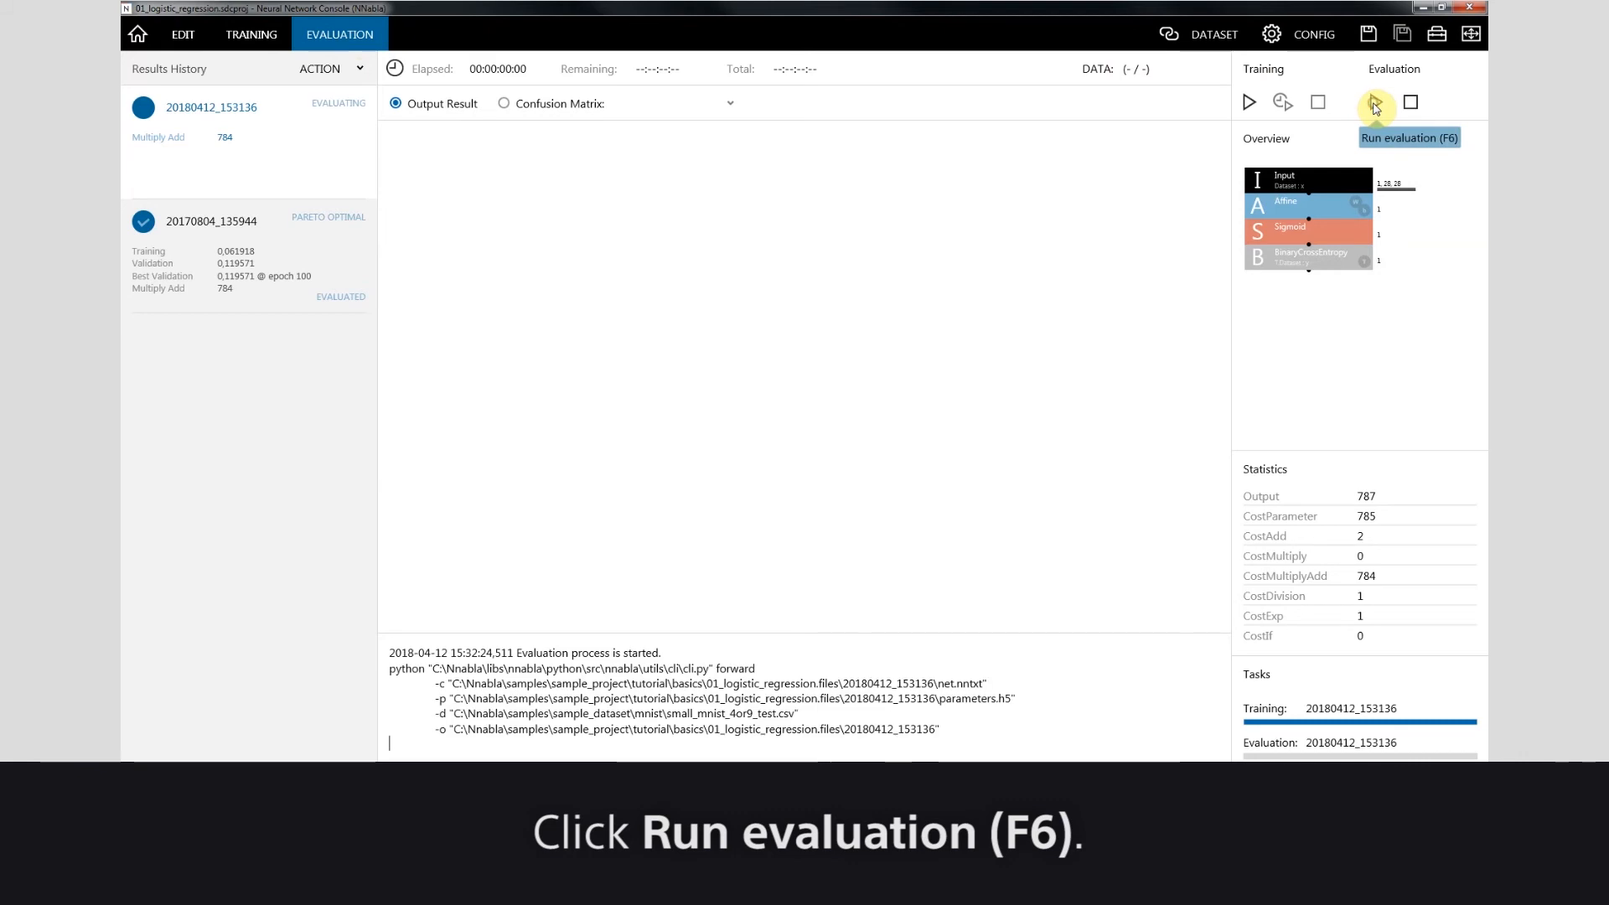
click(1373, 101)
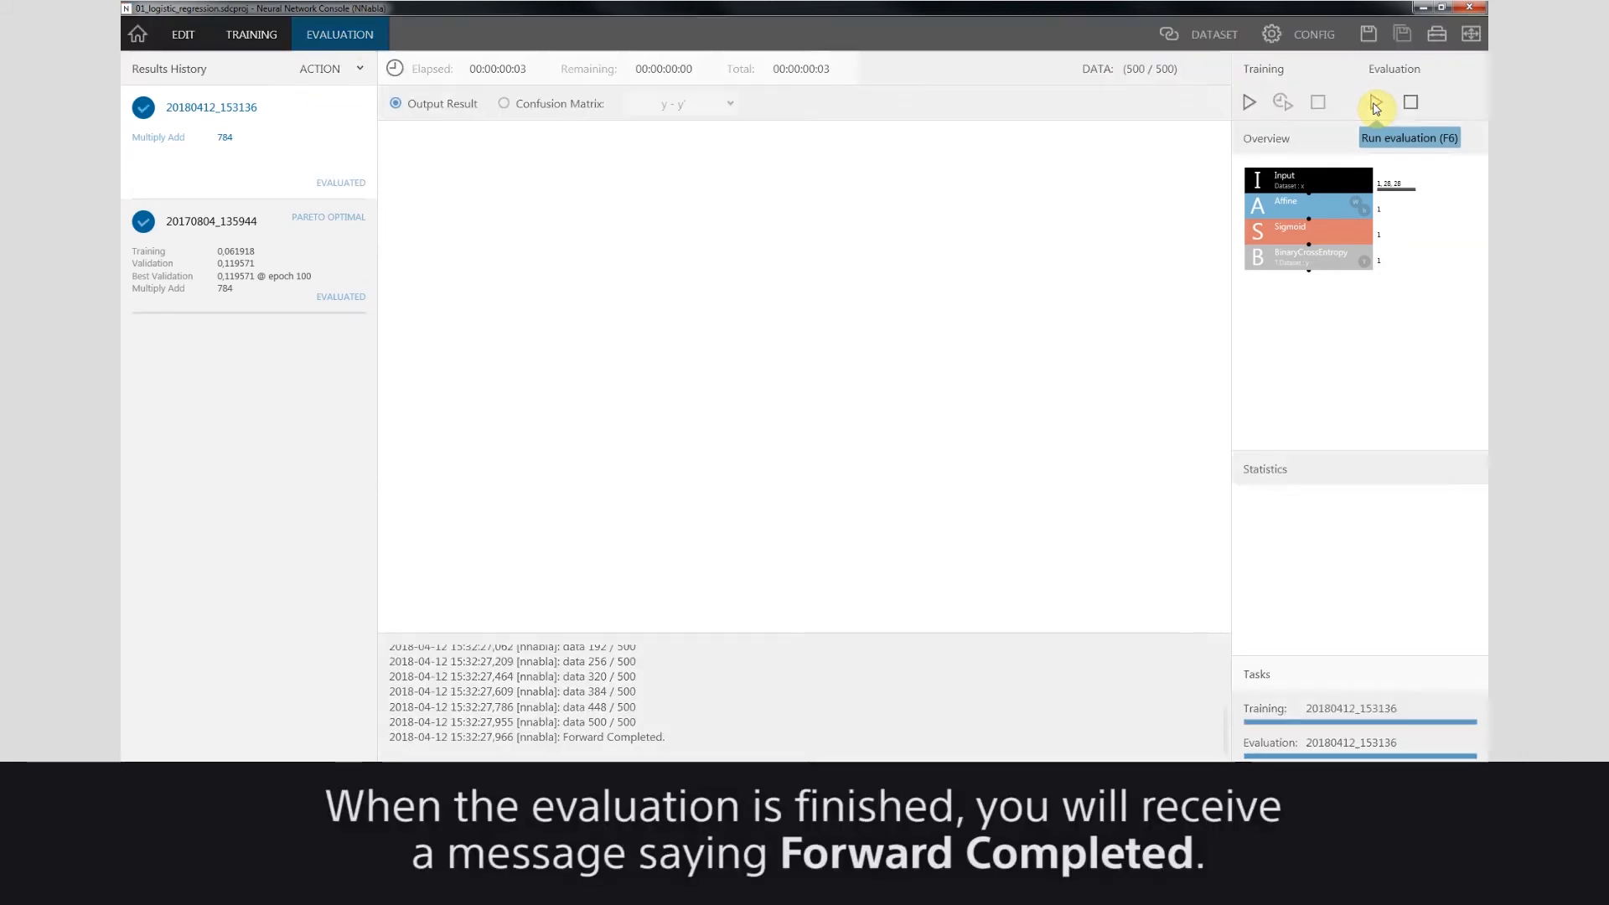
click(1375, 101)
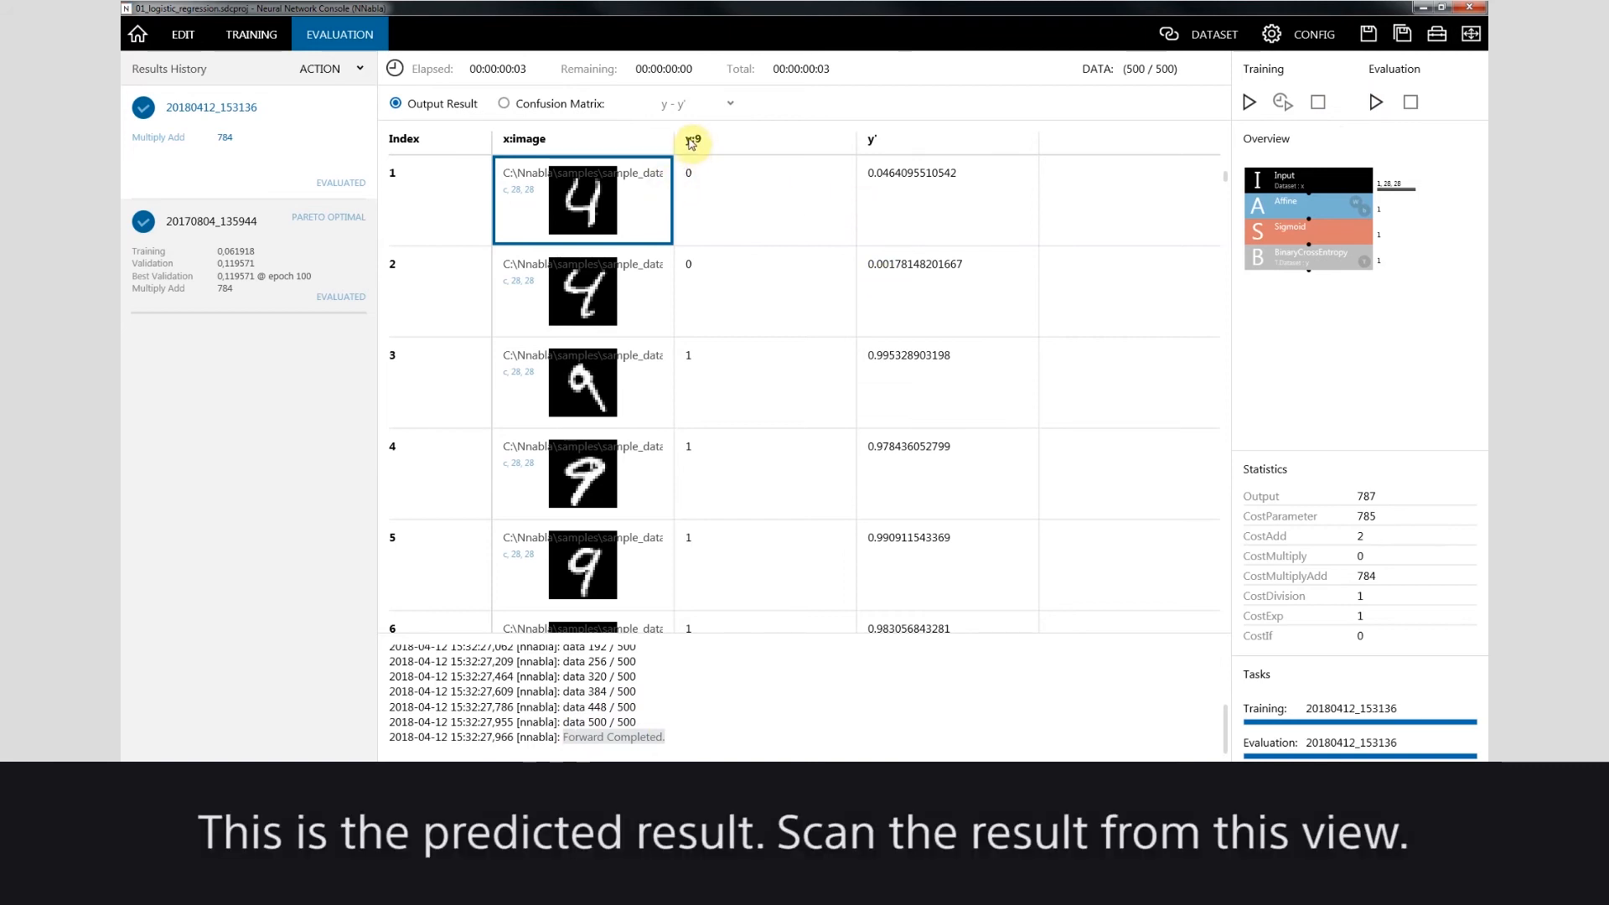
mouse_move(872, 178)
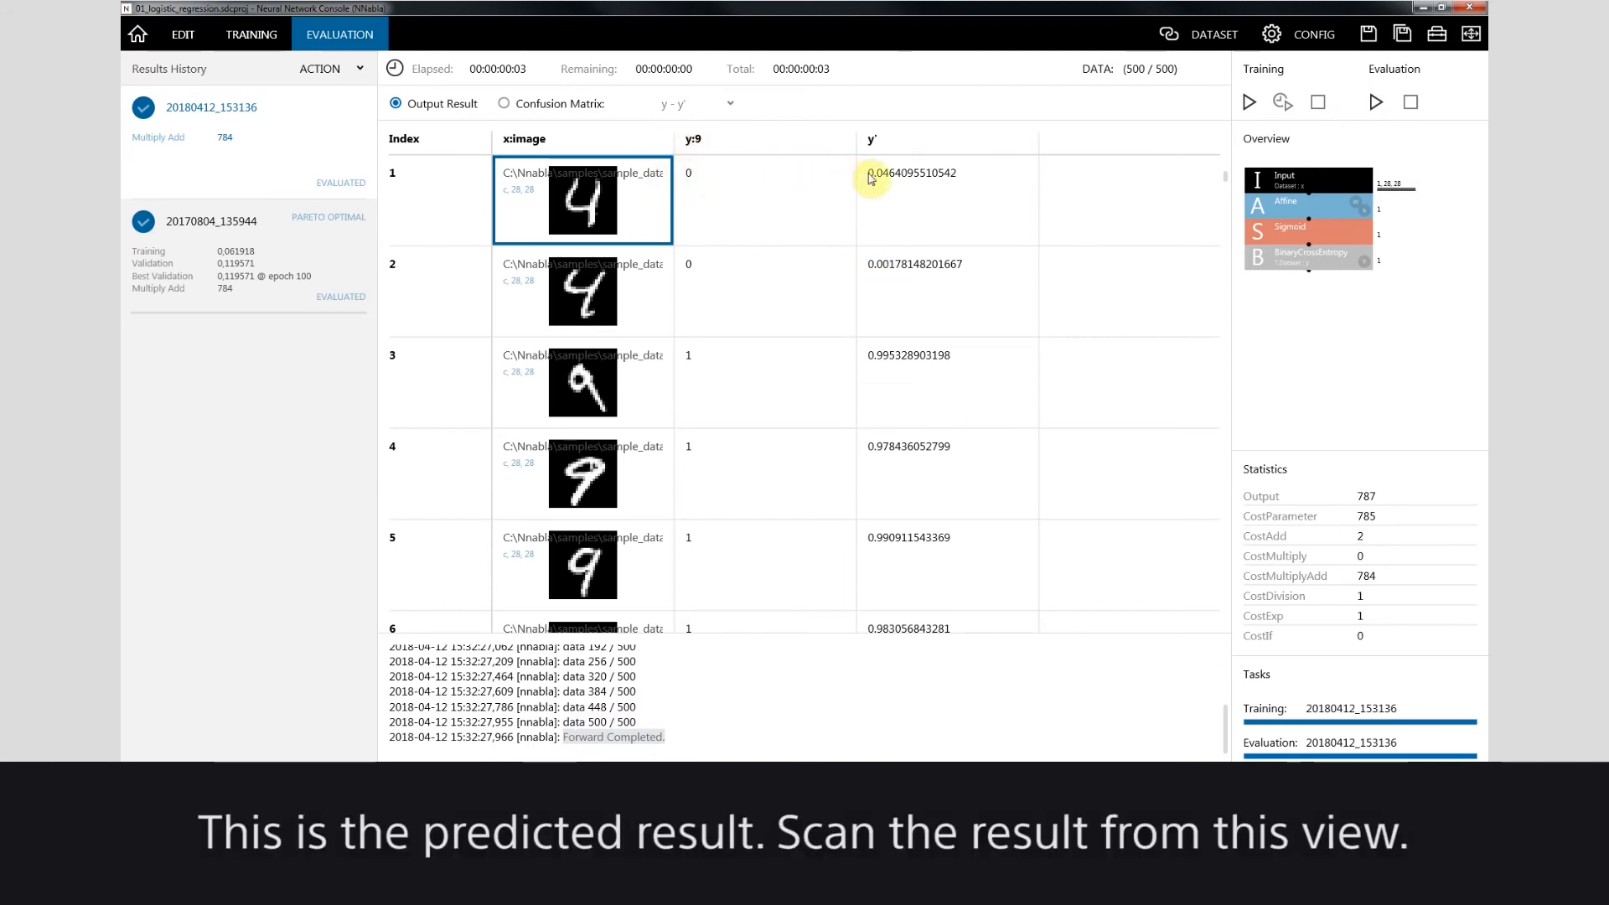